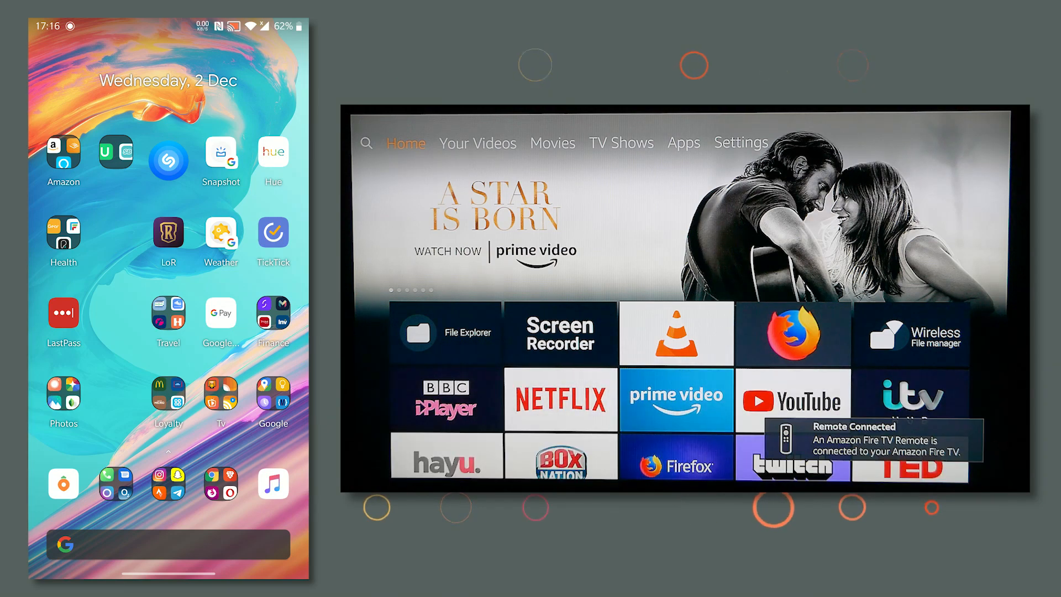
- Open the phone's settings search while the Fire TV waits in Display Mirroring
click(166, 266)
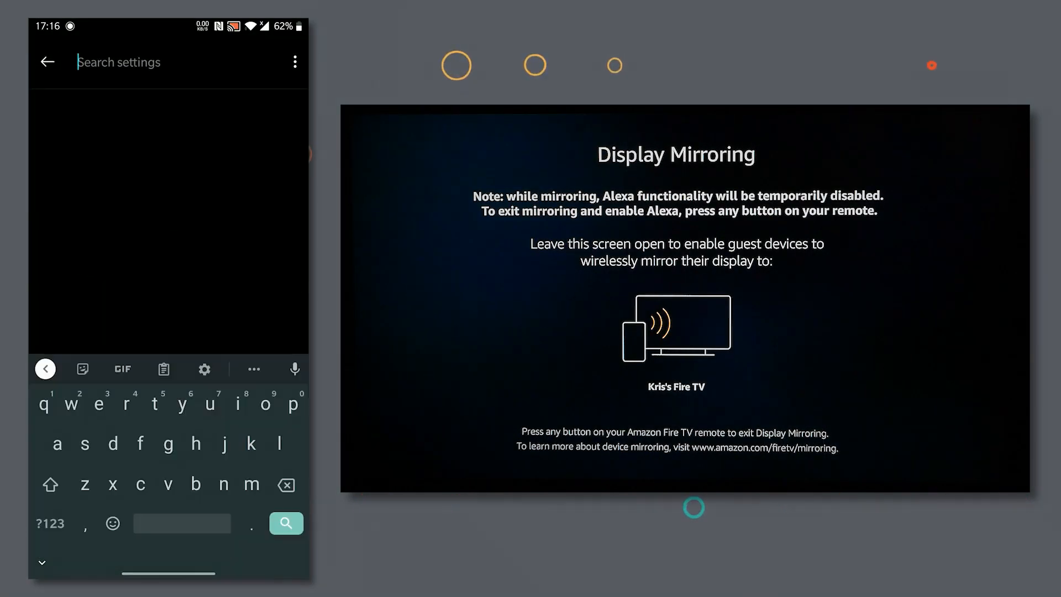
- Search settings for 'cast' and connect to Kris's Fire TV to mirror the phone
text(cast)
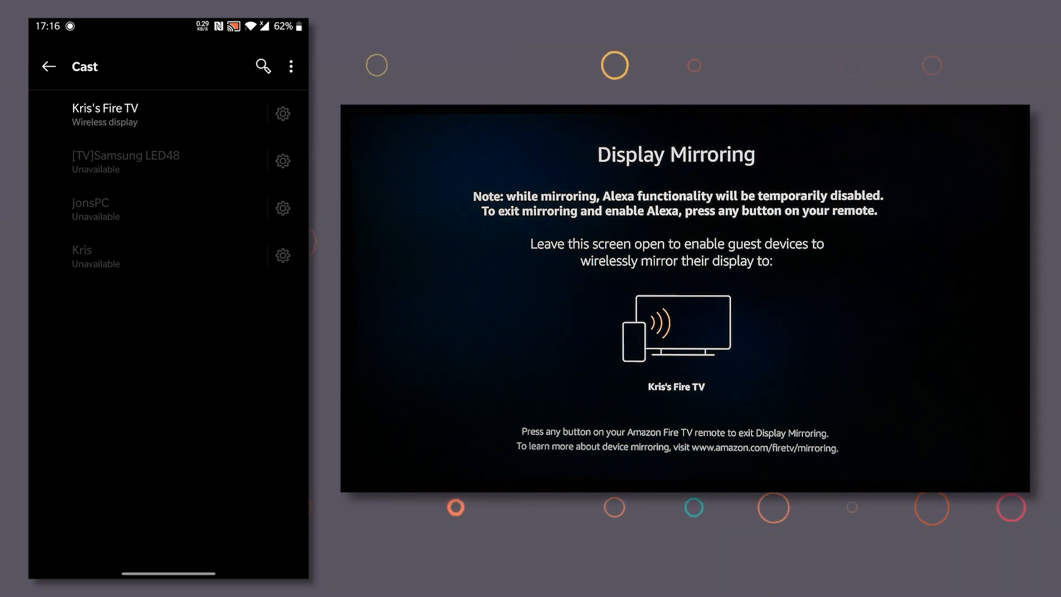
click(105, 114)
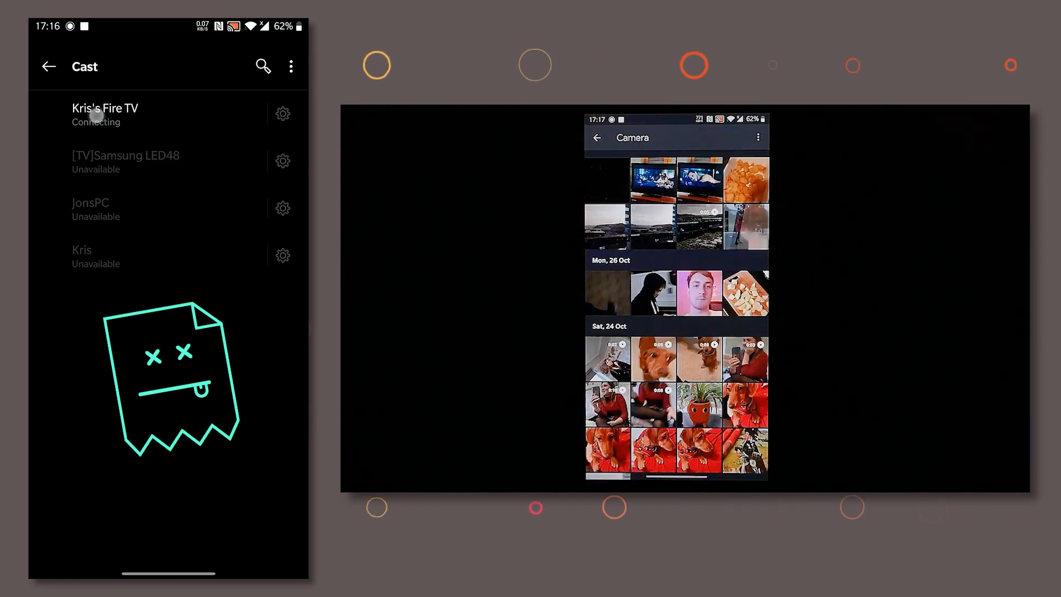
- Return to Connection preferences, where Cast shows not connected
click(652, 359)
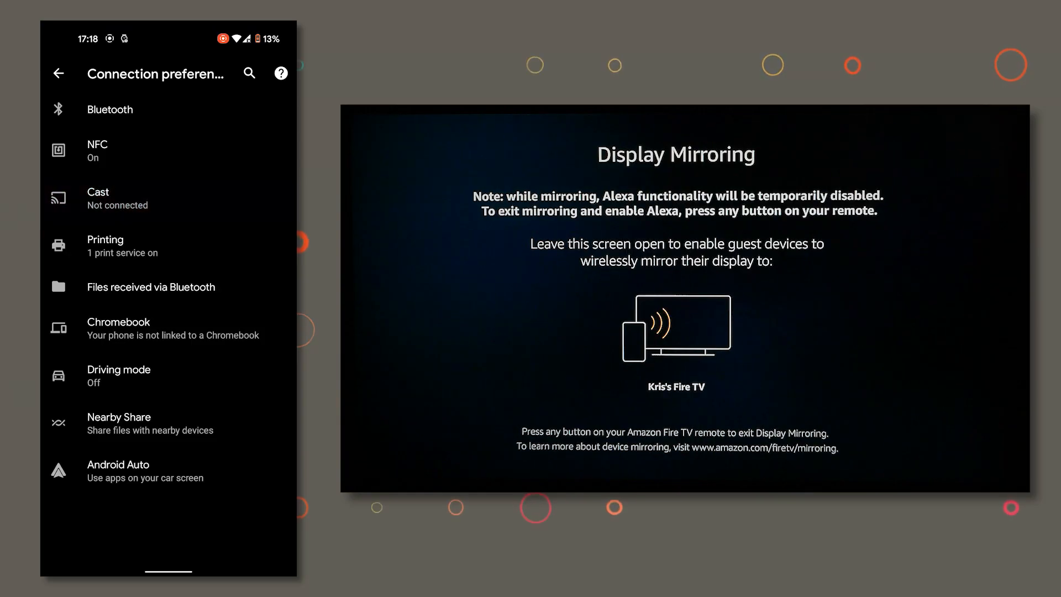
- Leave Settings and launch the Google Play Store
click(99, 197)
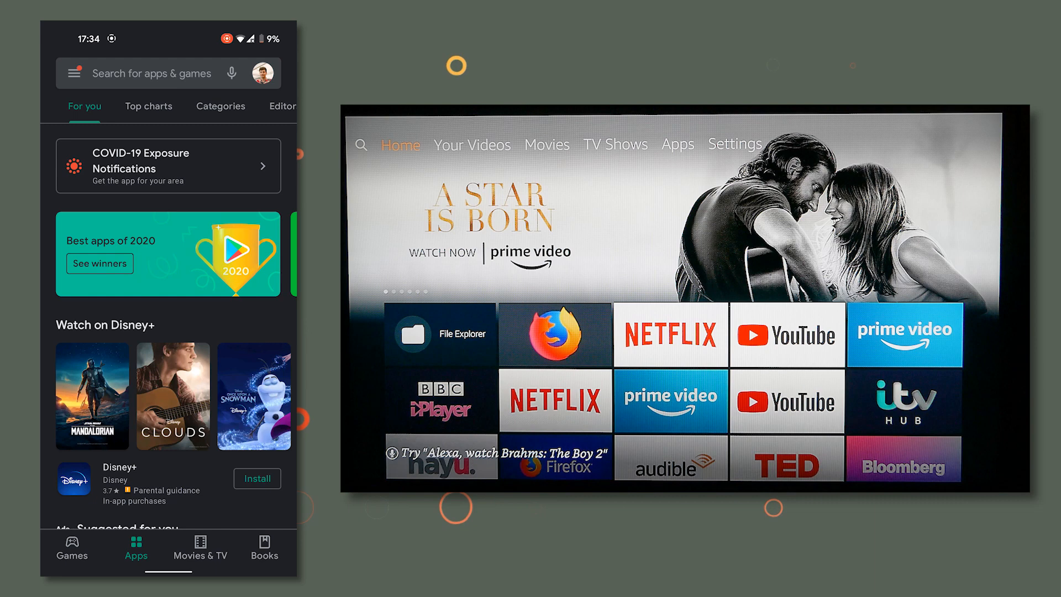
- Search Play Store for 'cast to tv', install InShot's Cast to TV, and open it
text(cast to tv)
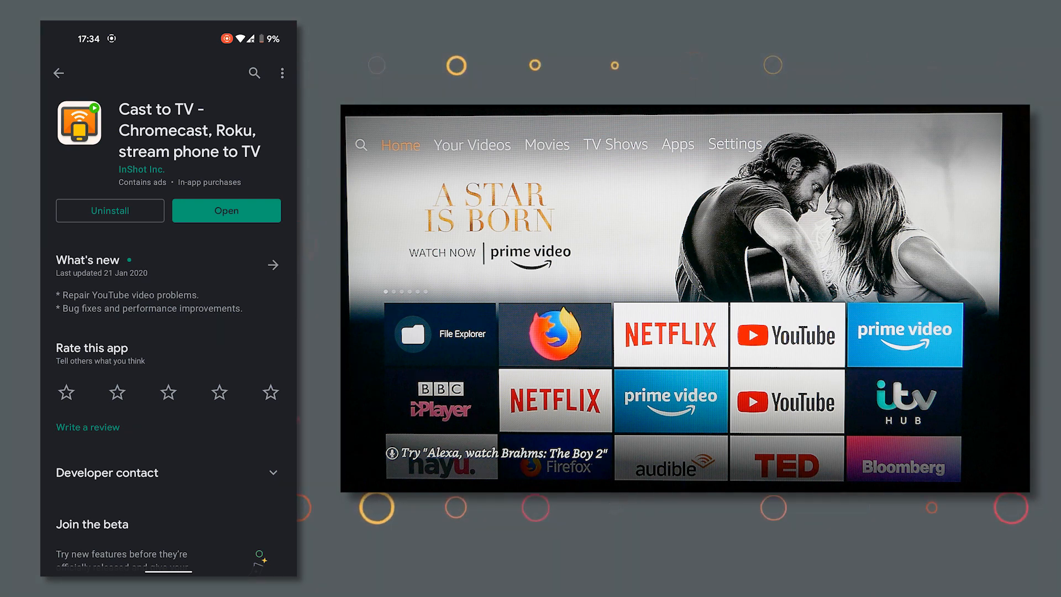
click(226, 211)
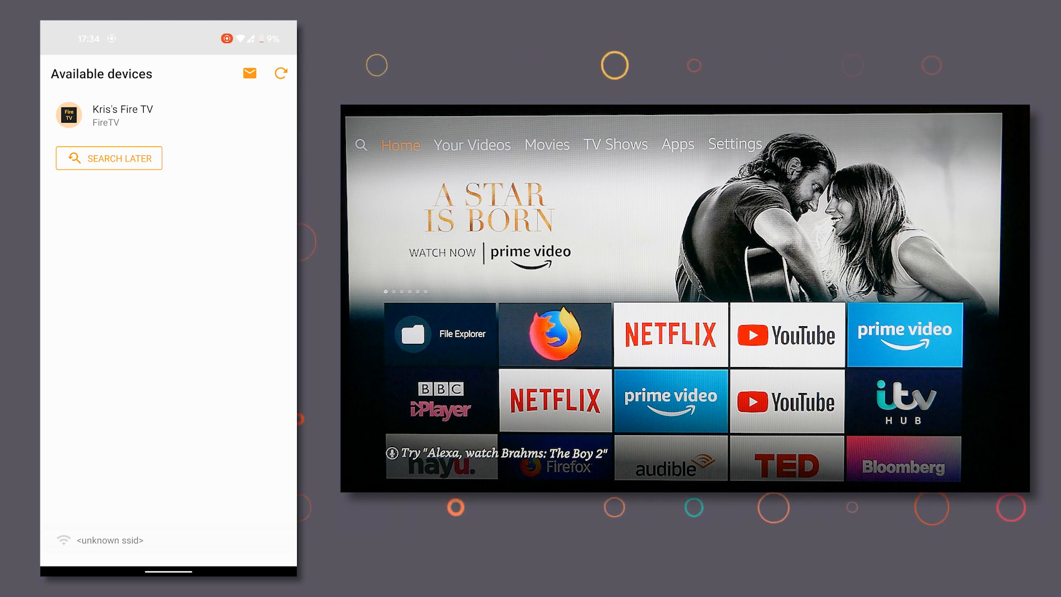
- Connect to Kris's Fire TV and cast a video from the Camera folder
click(121, 114)
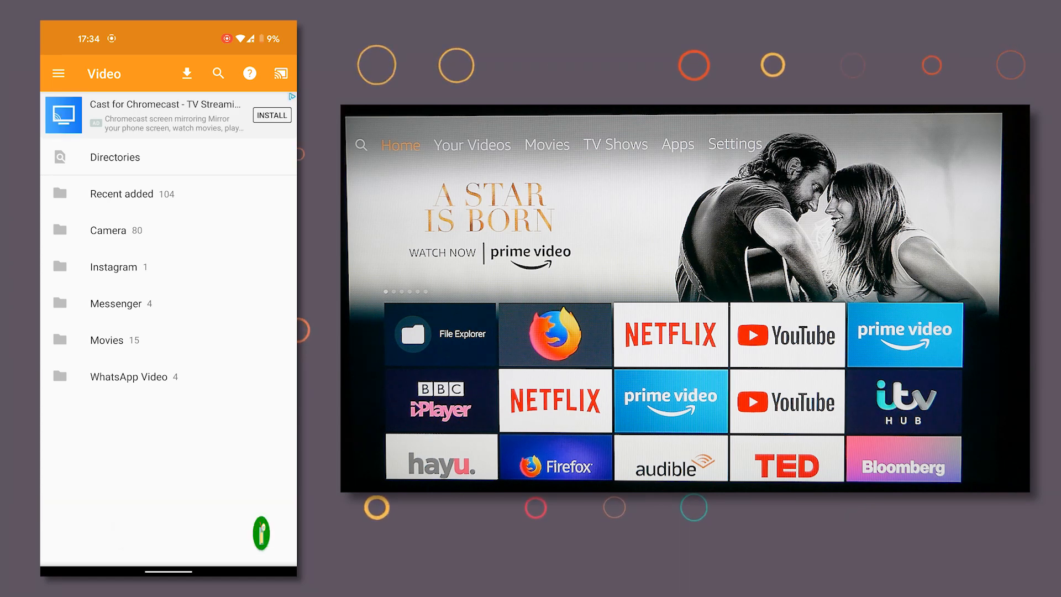
click(121, 193)
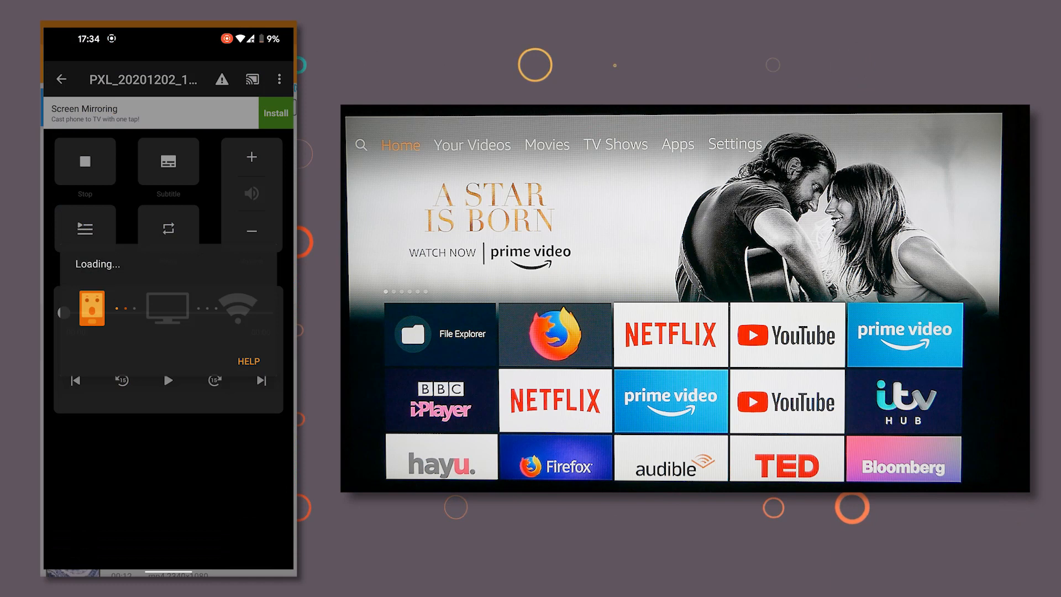
click(167, 379)
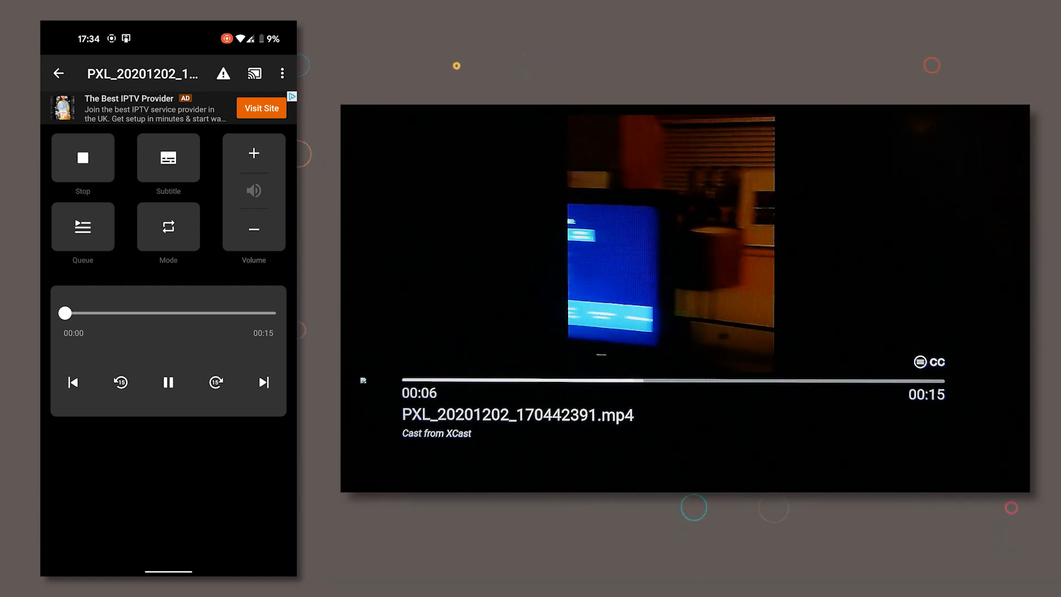
- Stop casting the camera video to the Fire TV
click(168, 382)
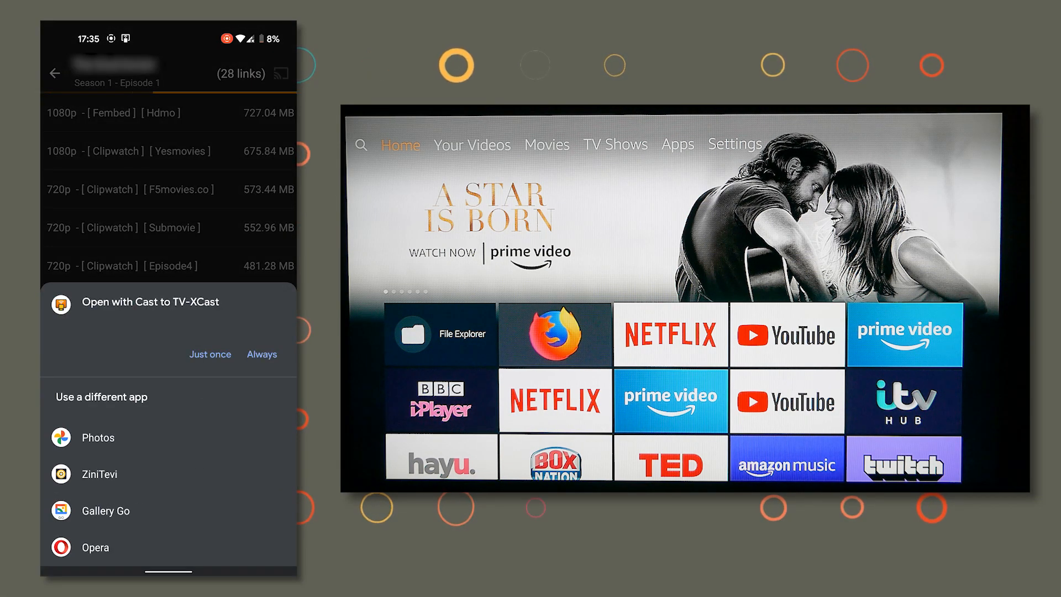
- Open the episode link in Cast to TV once, connect the Fire TV, and play the stream
click(151, 302)
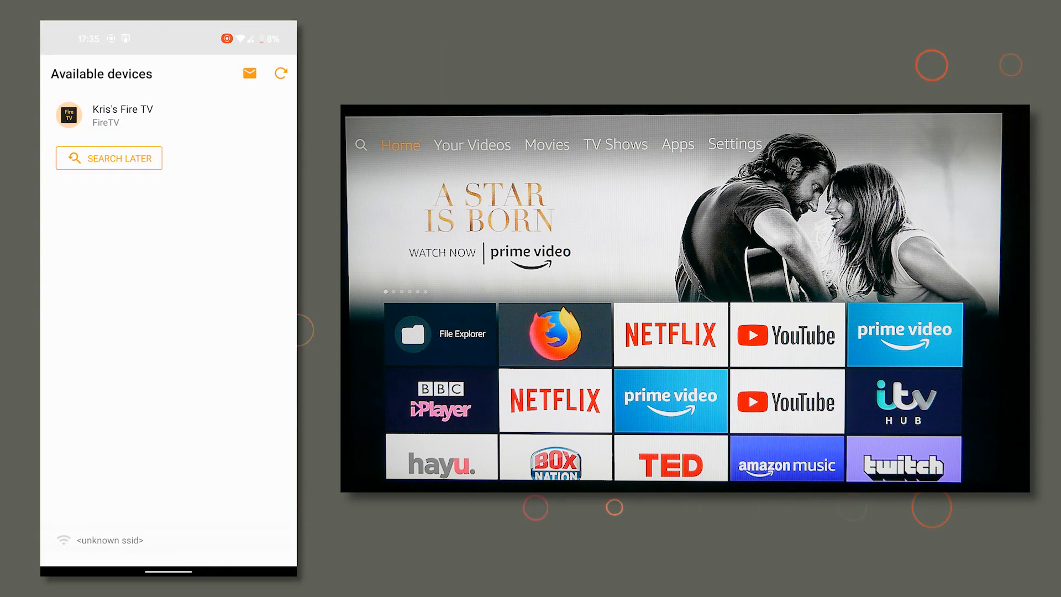
click(122, 115)
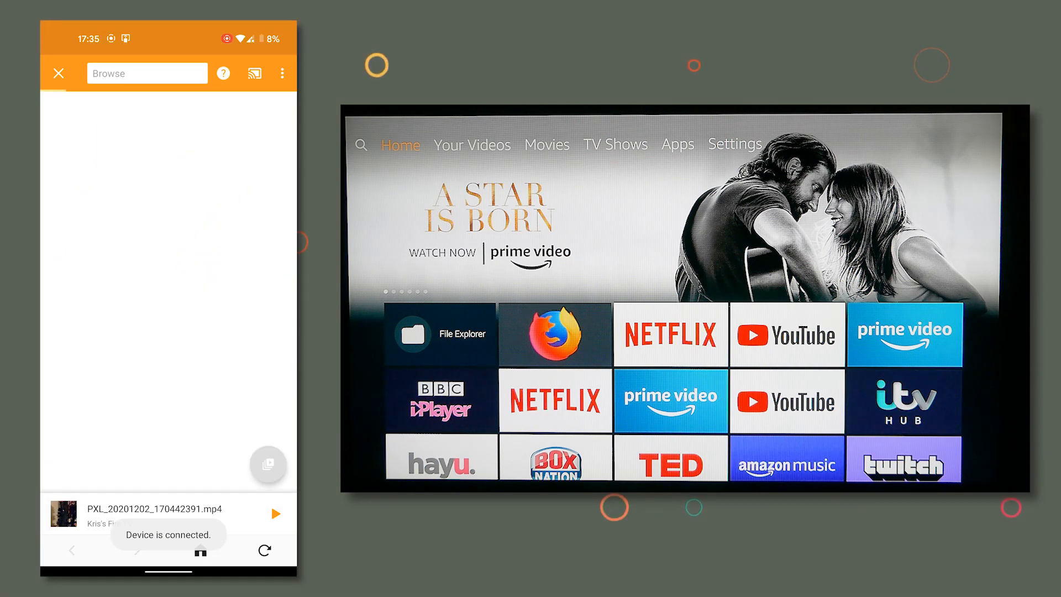
click(273, 513)
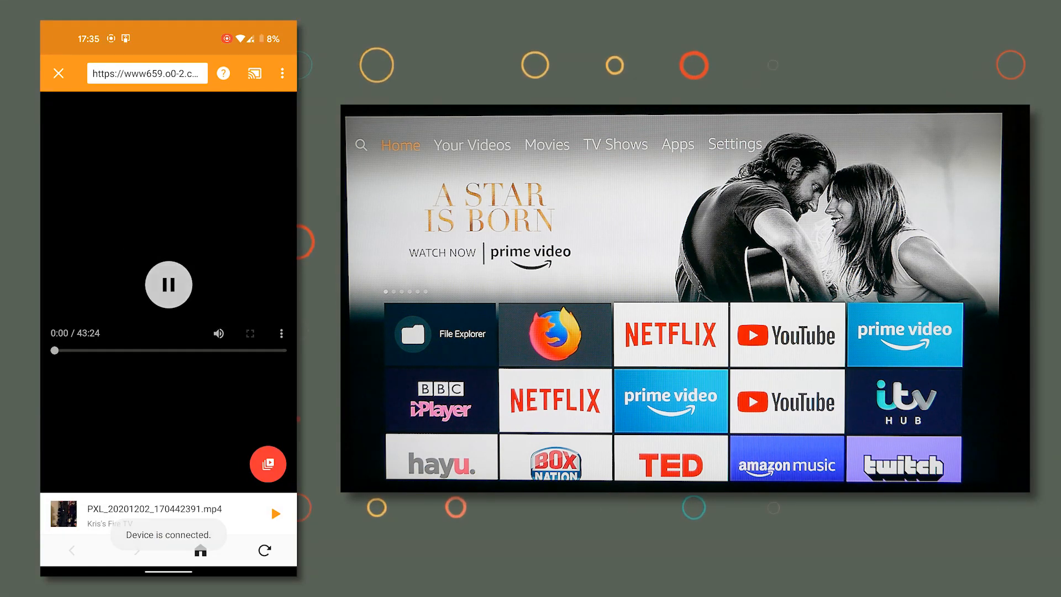